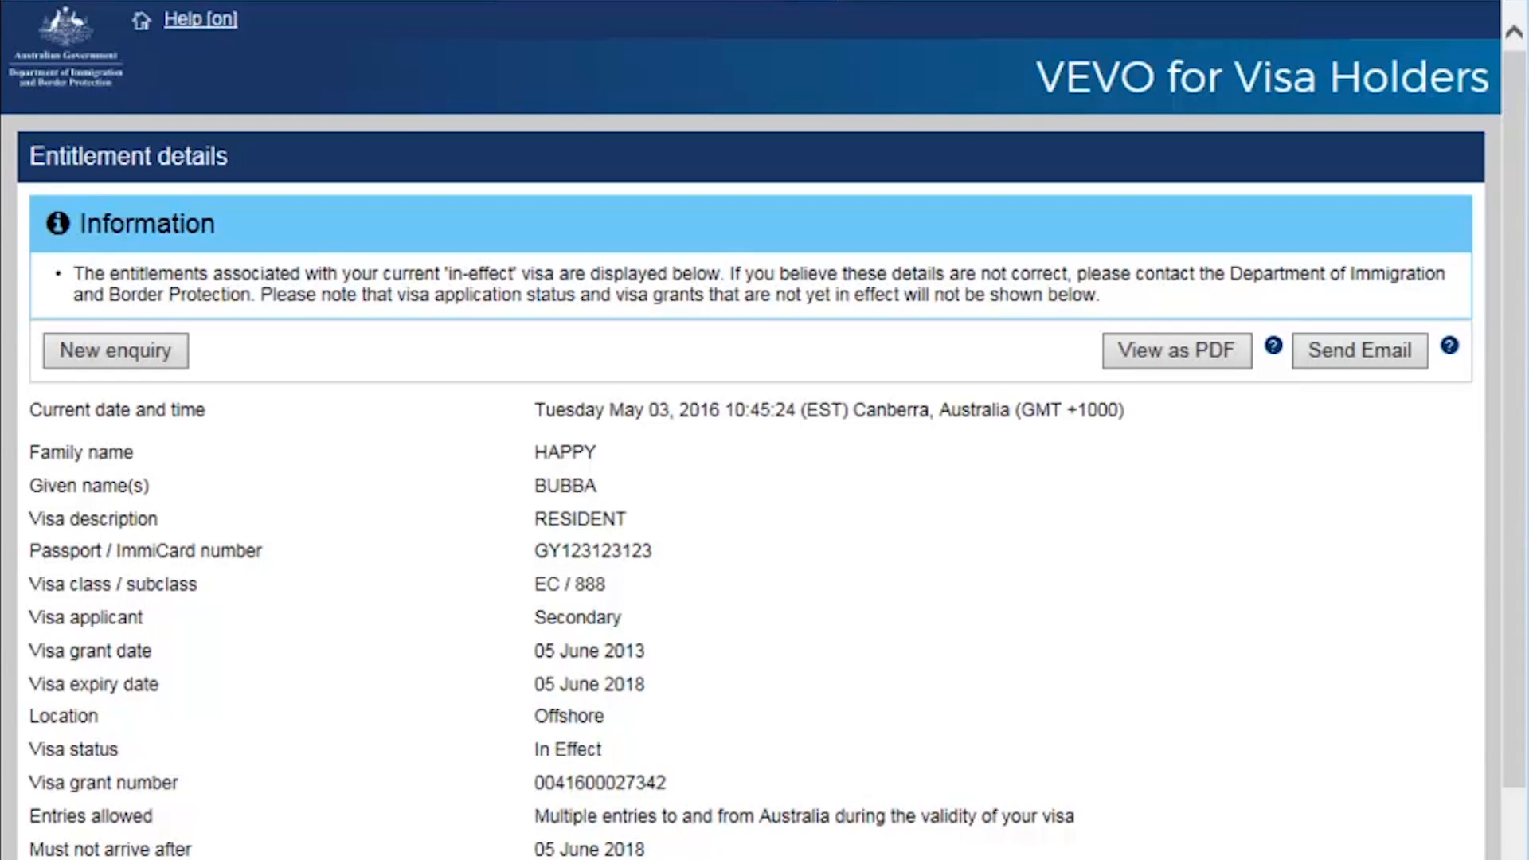
pyautogui.moveTo(1518, 437)
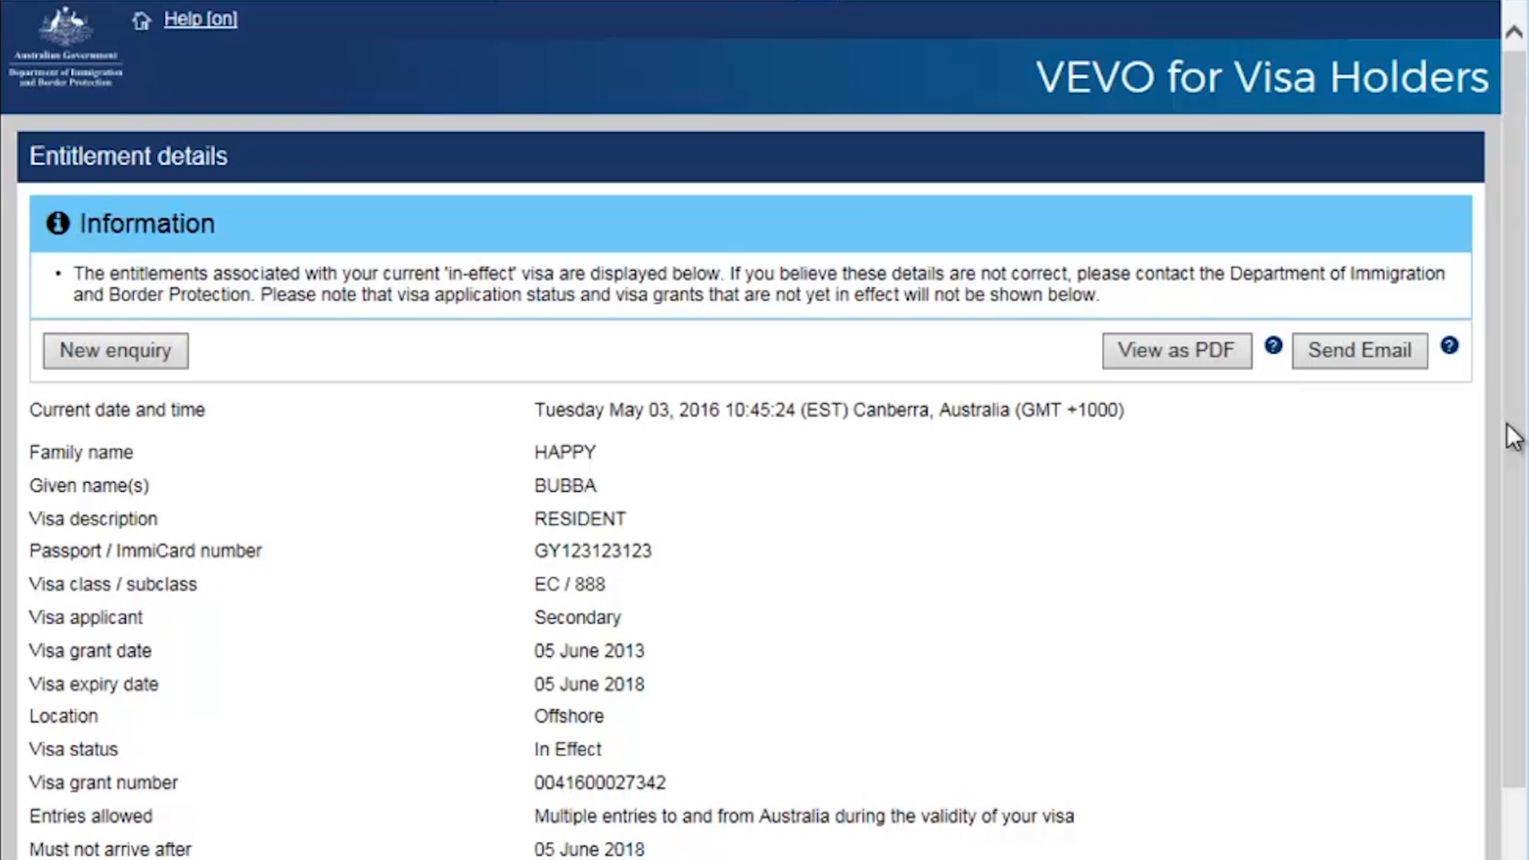
# Scroll down the entitlement details and start emailing them with Send Email.
pyautogui.scroll(-3)
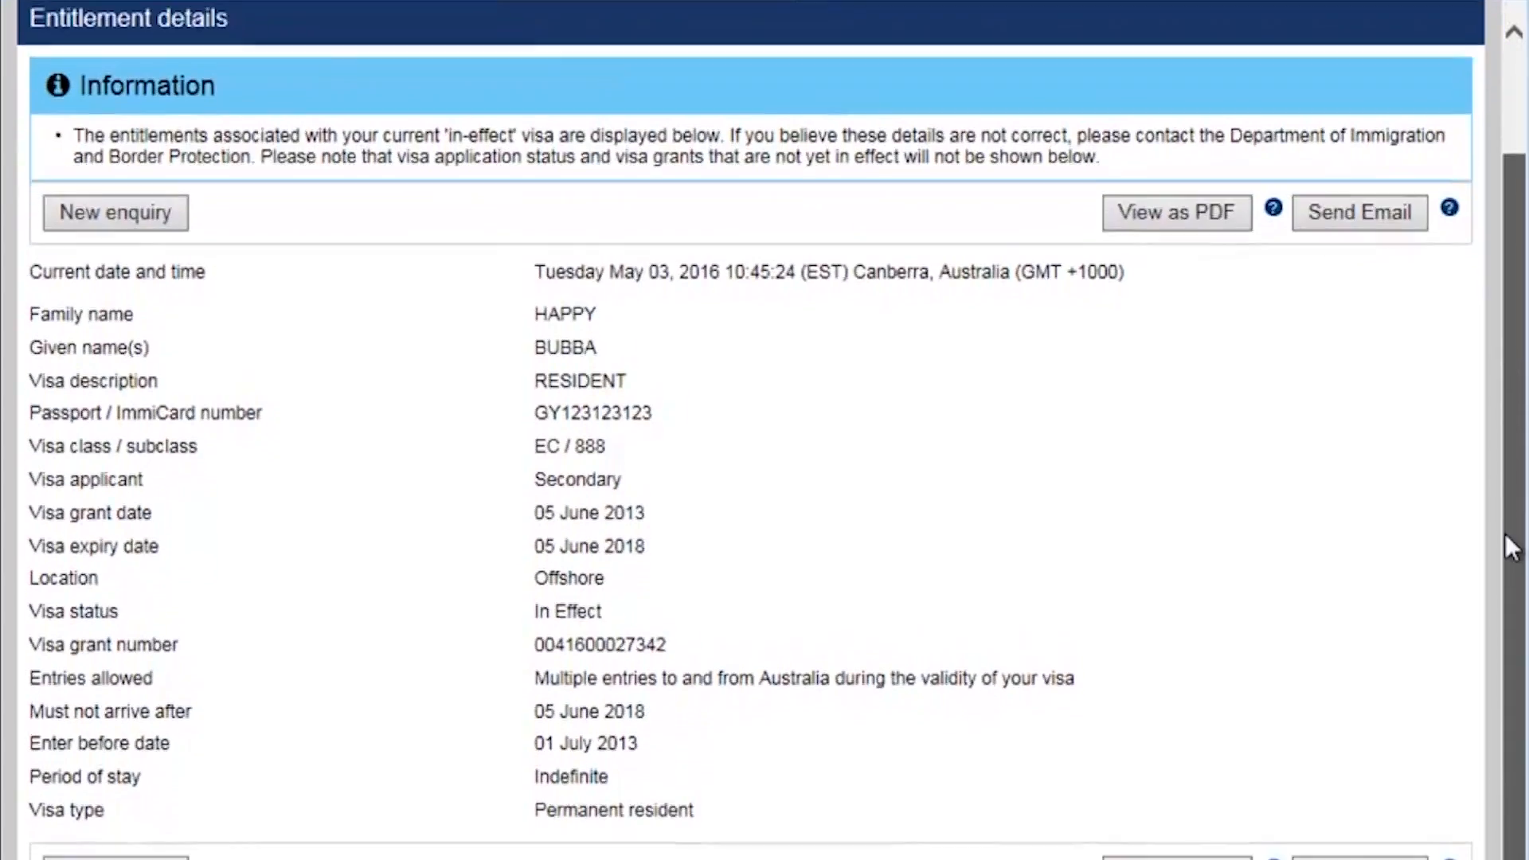
pyautogui.scroll(-3)
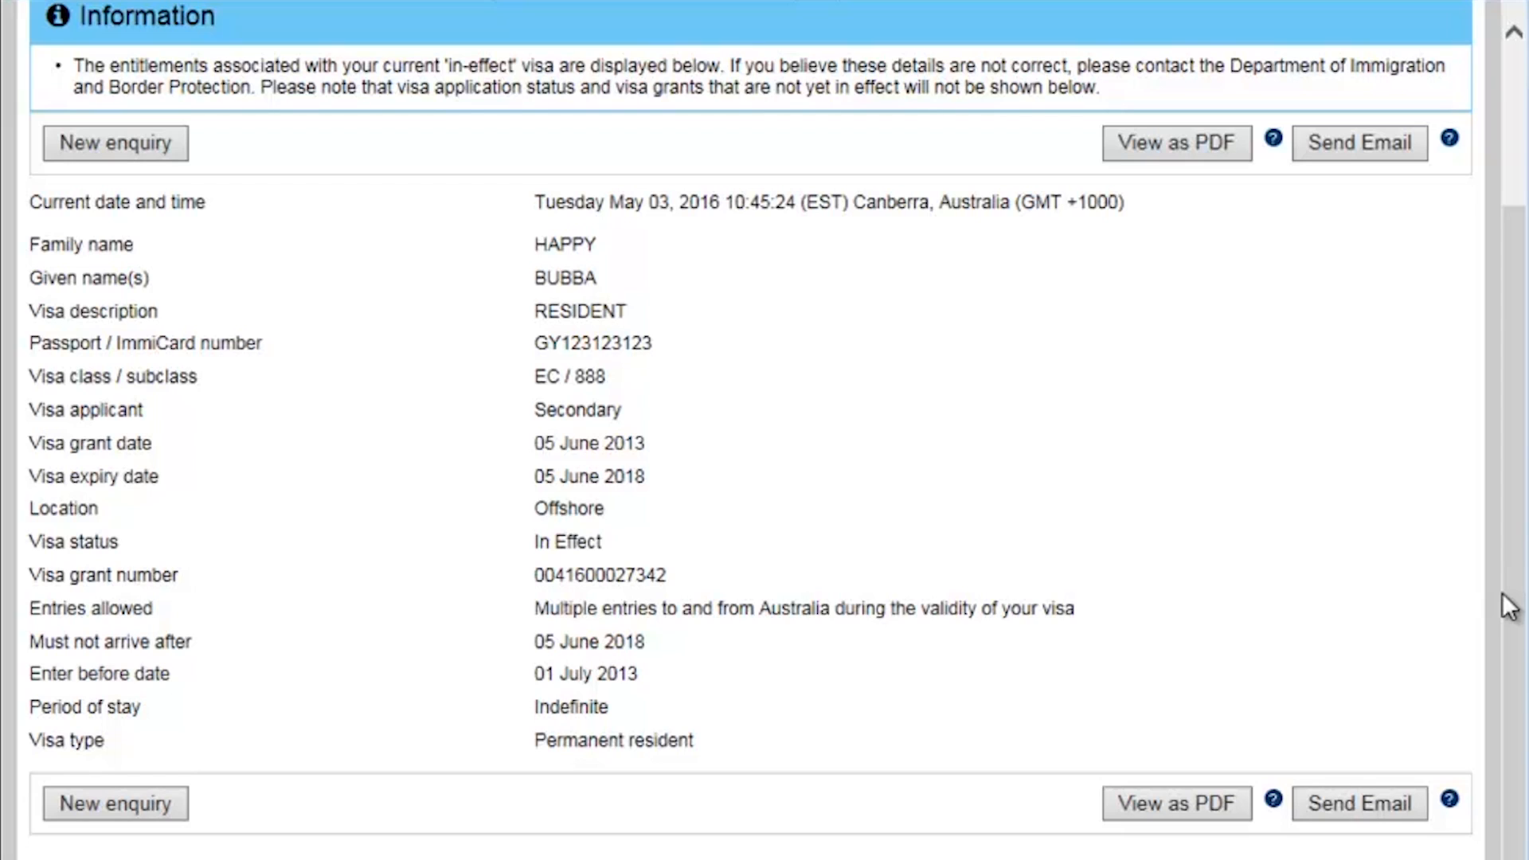
pyautogui.moveTo(1200, 642)
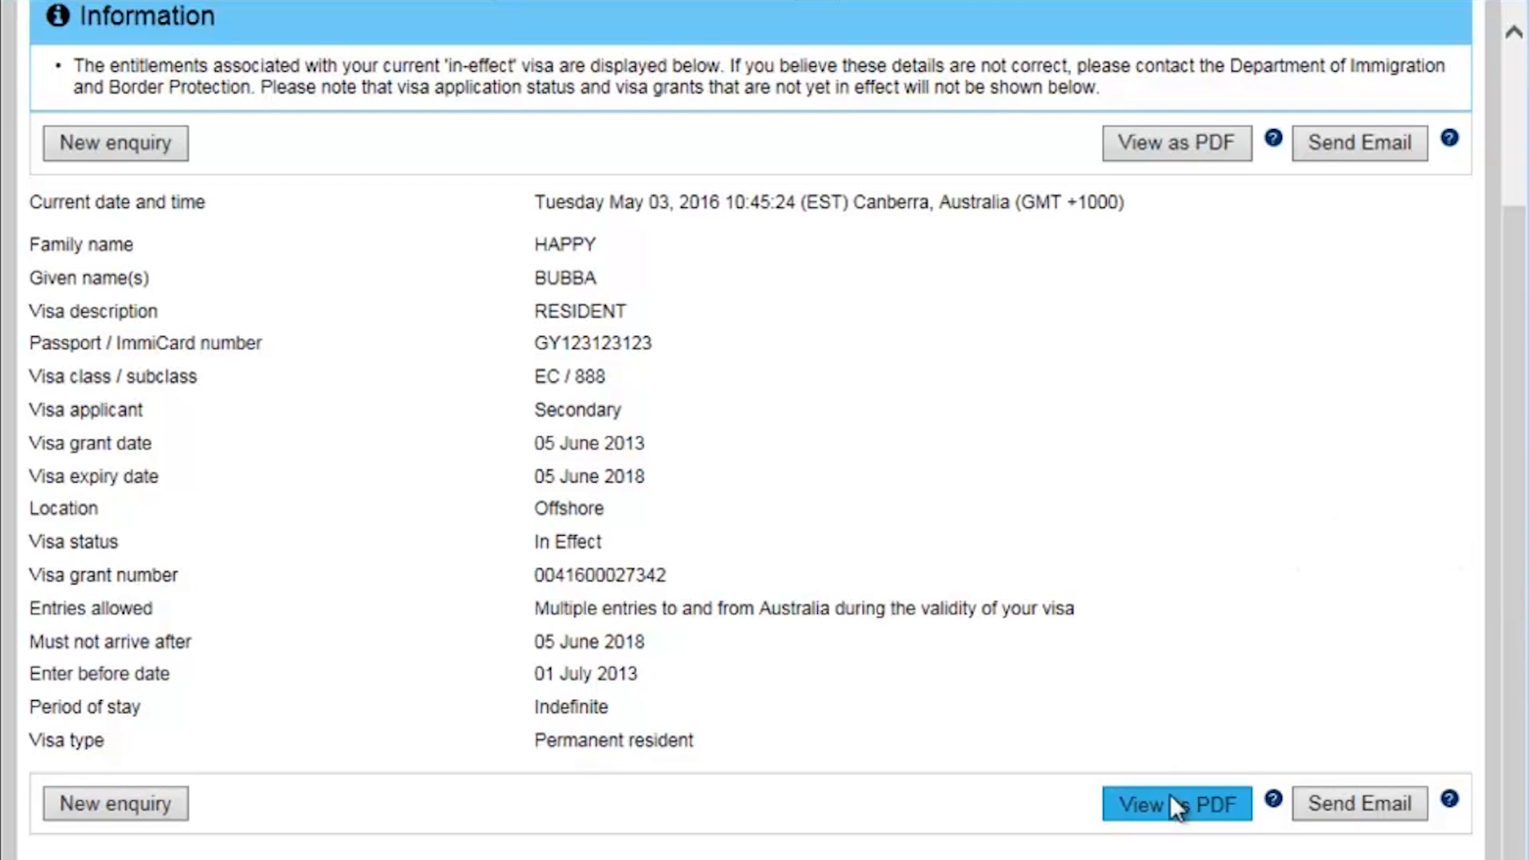
pyautogui.click(1177, 804)
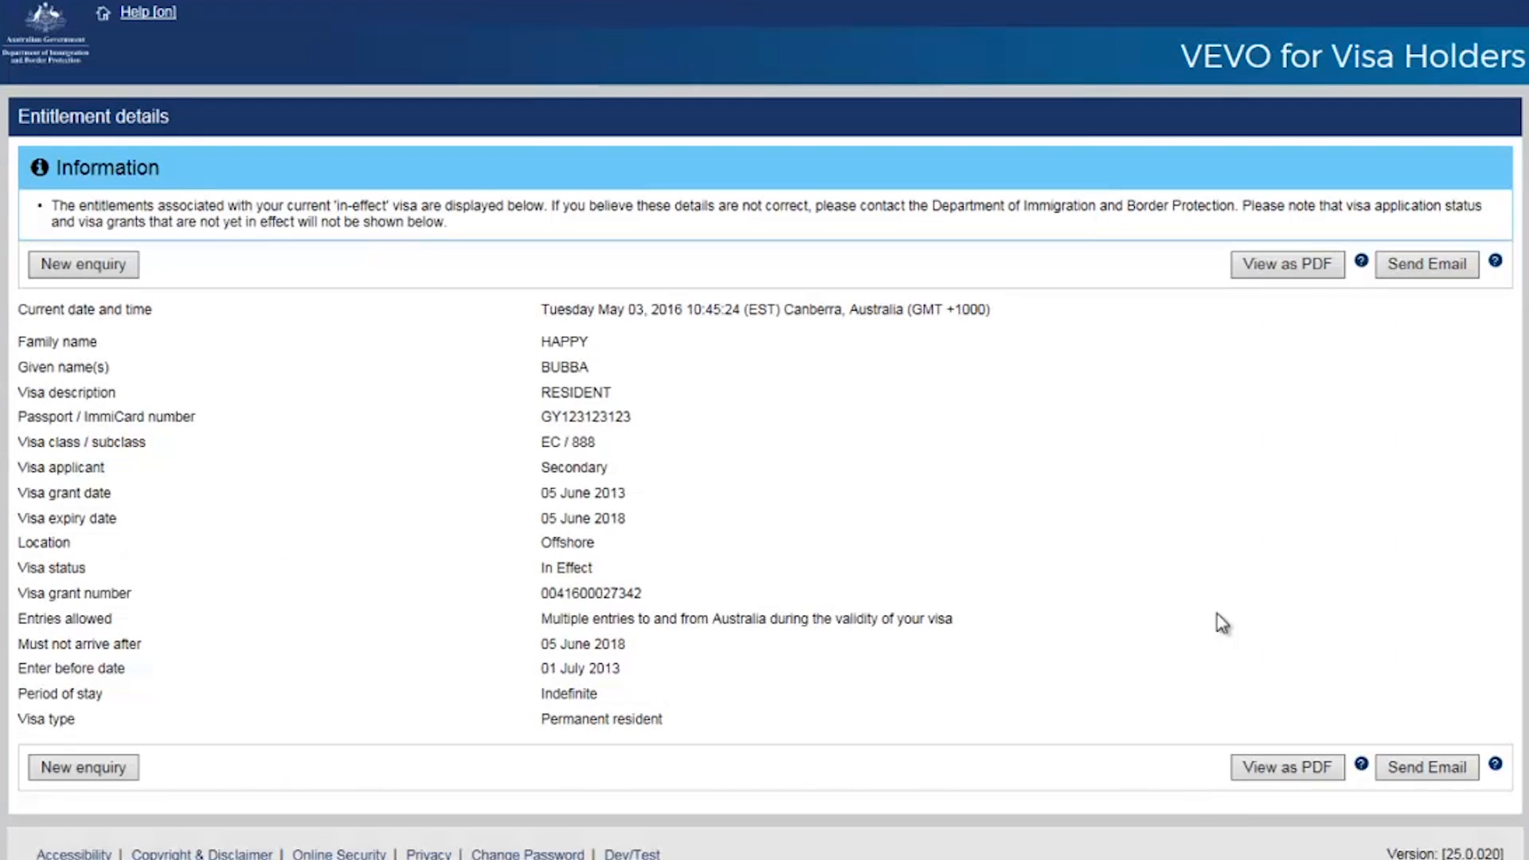
pyautogui.moveTo(1409, 248)
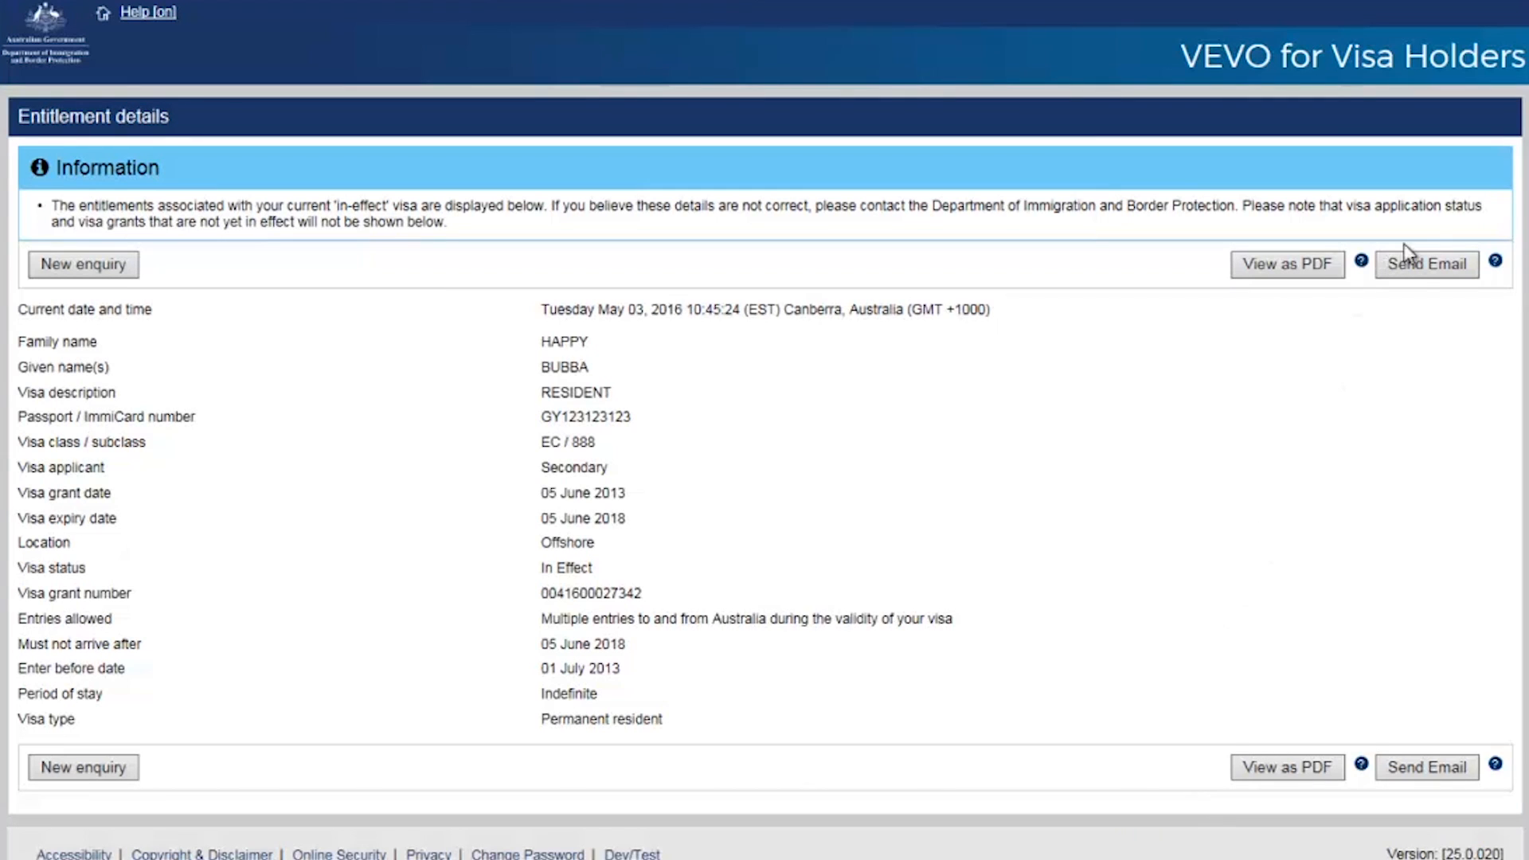
pyautogui.click(1425, 265)
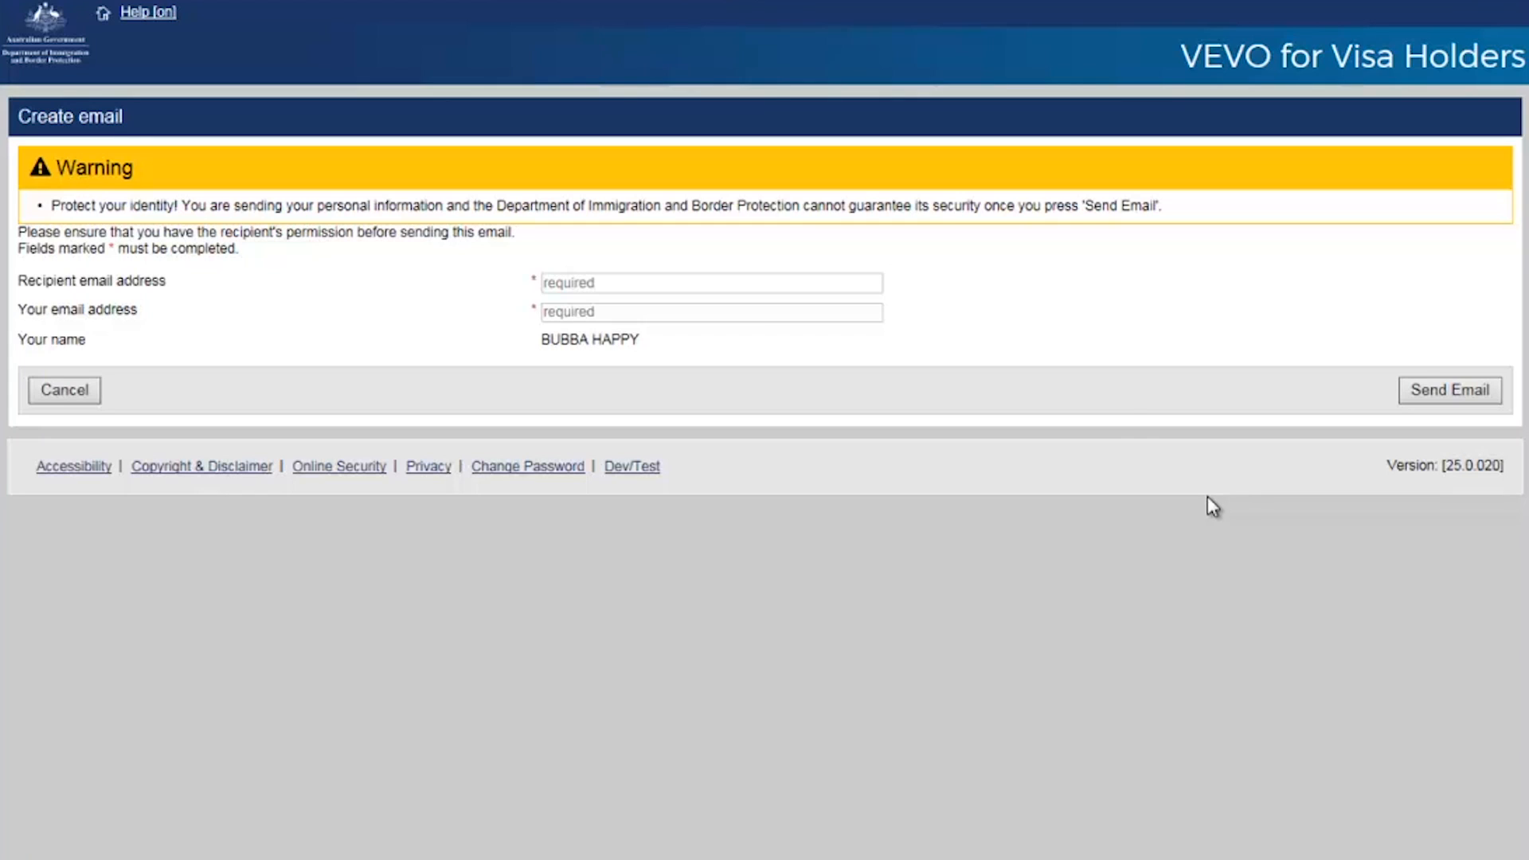
pyautogui.click(709, 283)
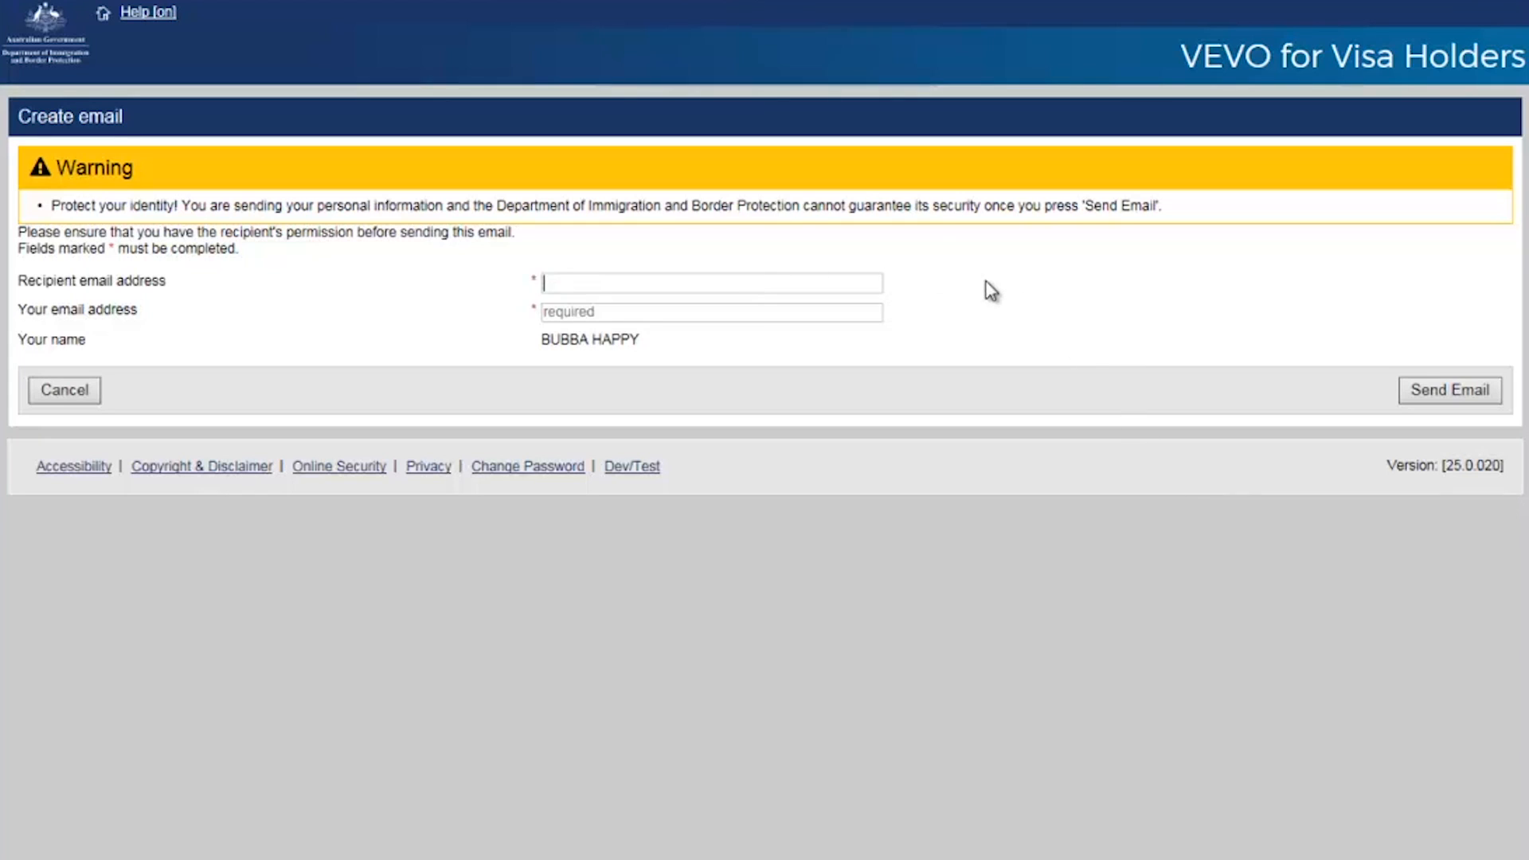
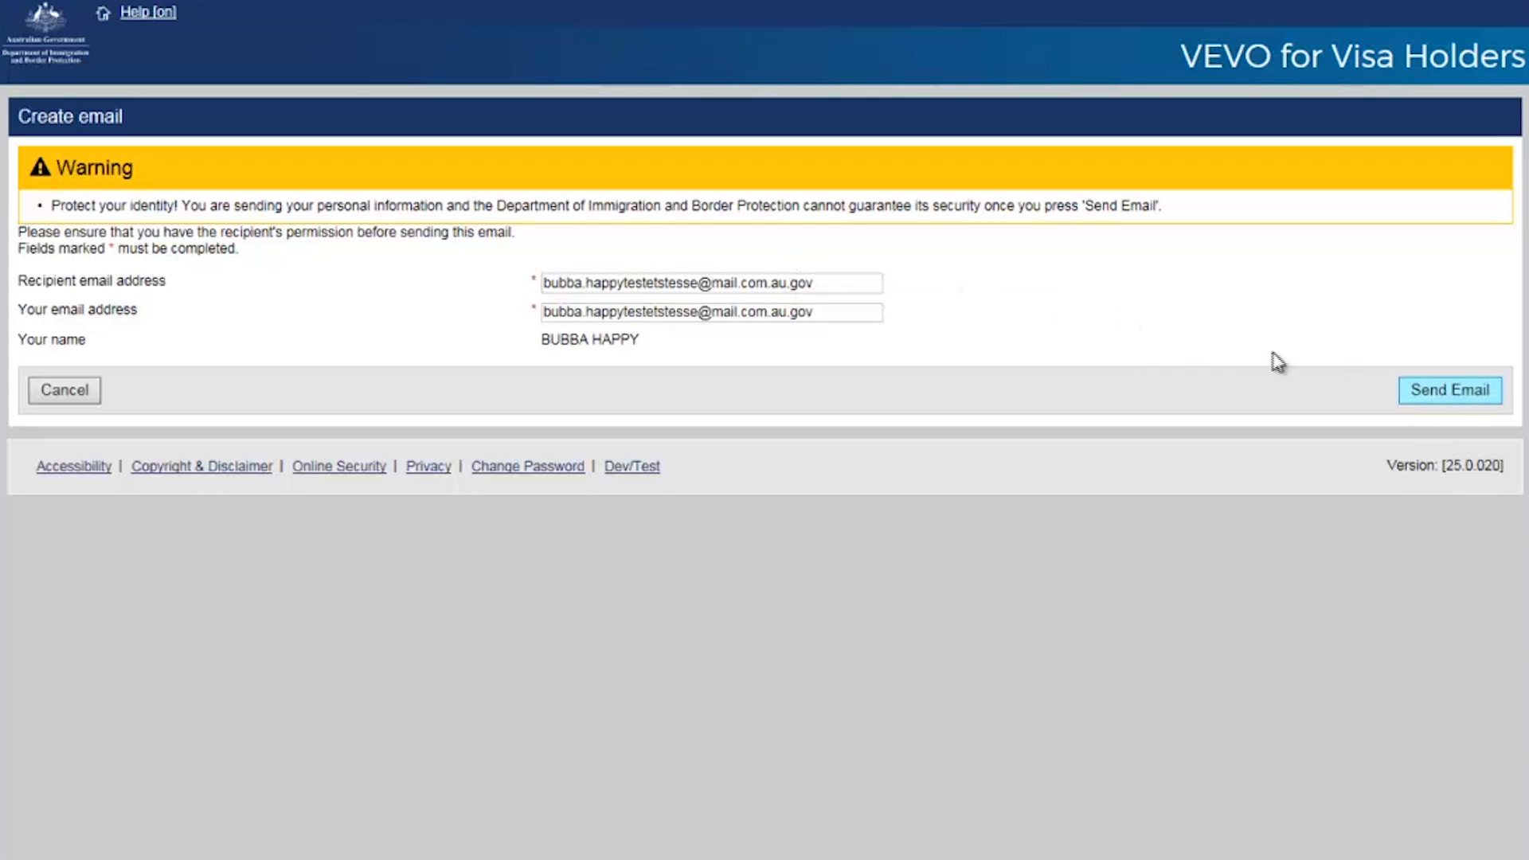
# Send the entitlement email, copying the sender, and return to the success banner.
pyautogui.click(1450, 390)
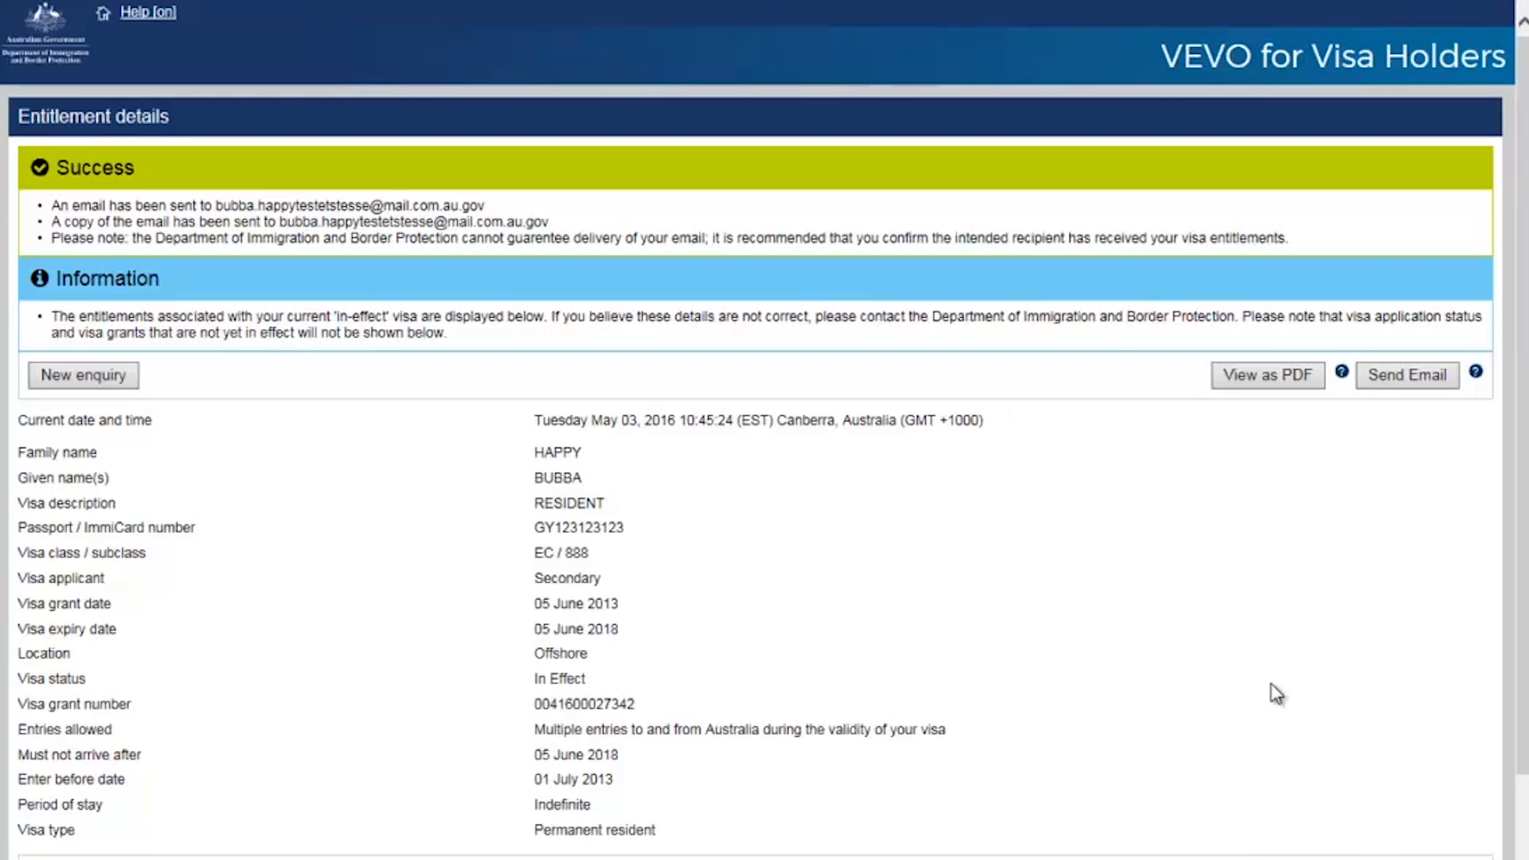
pyautogui.moveTo(1275, 670)
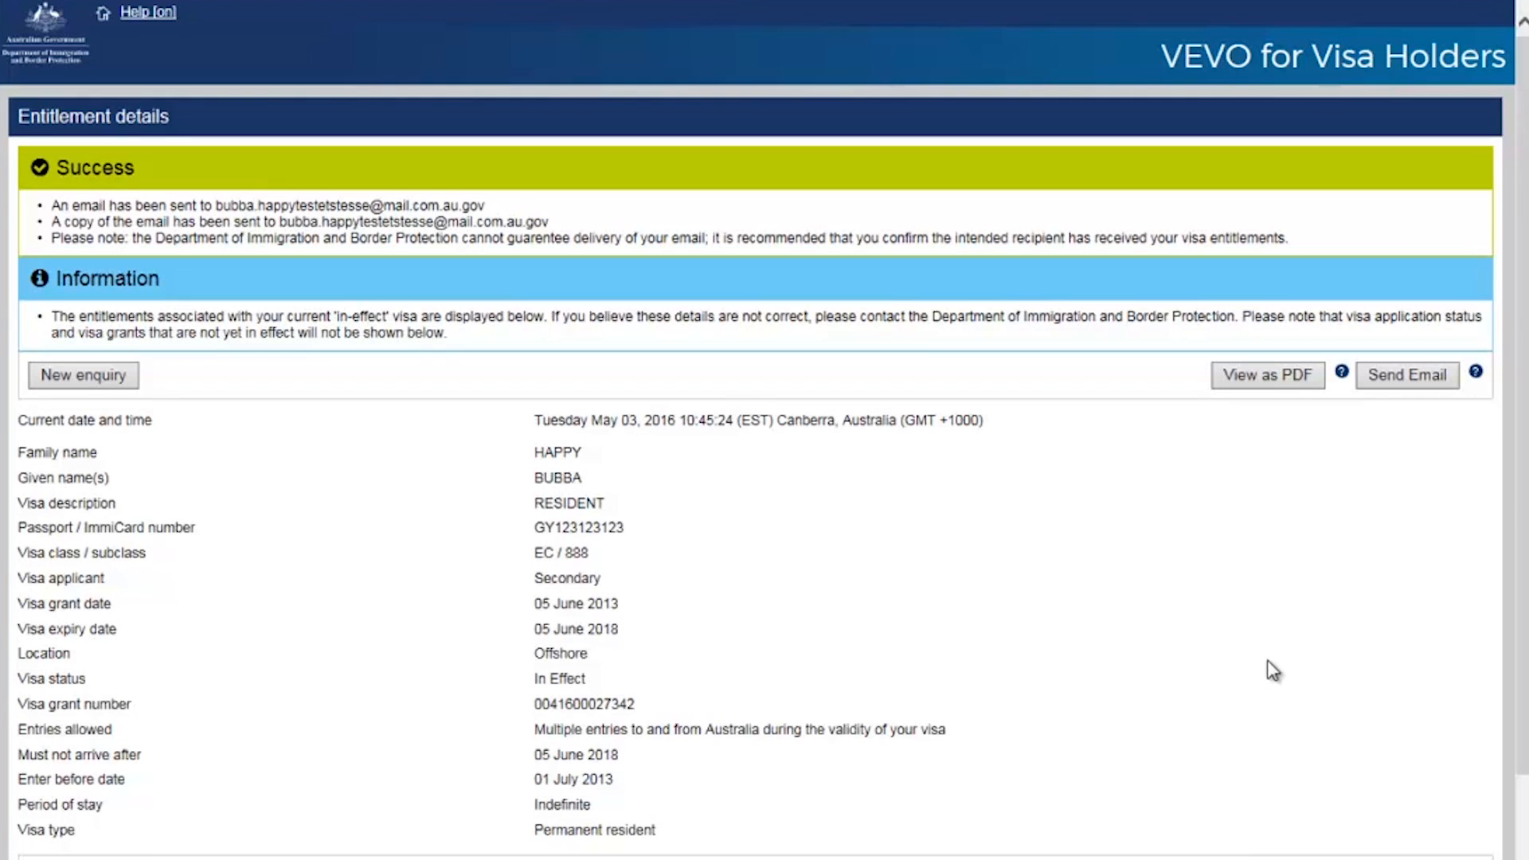
pyautogui.moveTo(1325, 673)
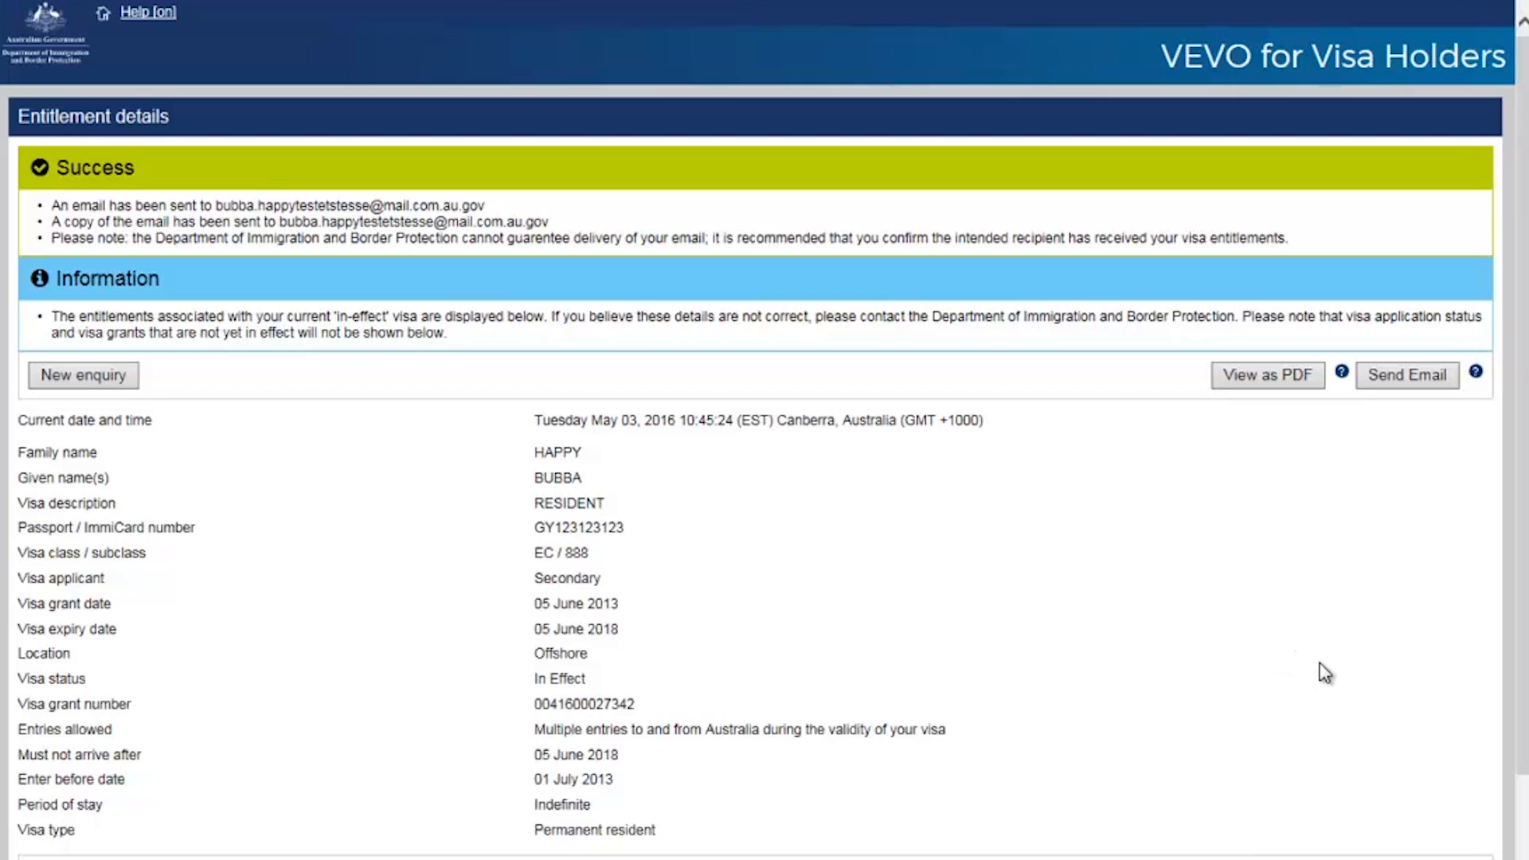